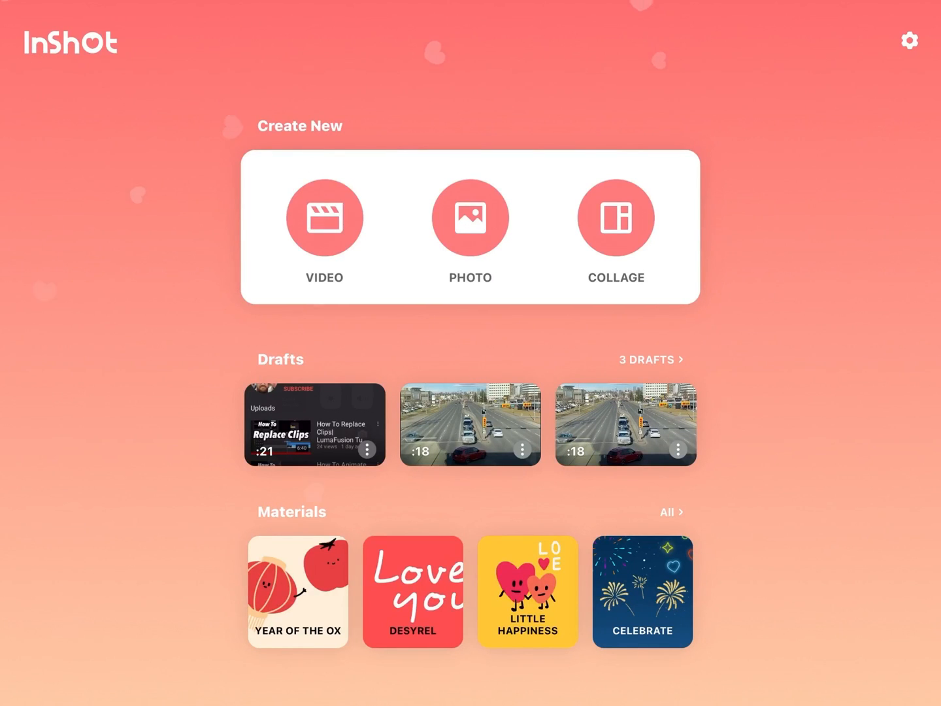
- Start a new video project from the stone-texture photo
{"action": "left_click", "coordinate": [324, 217]}
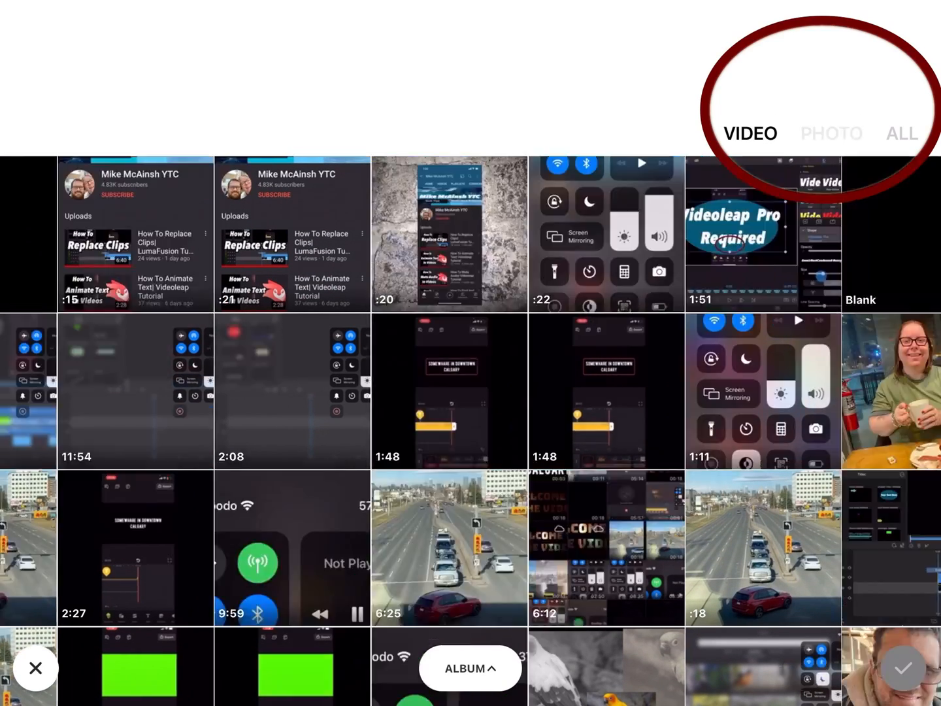
{"action": "left_click", "coordinate": [830, 134]}
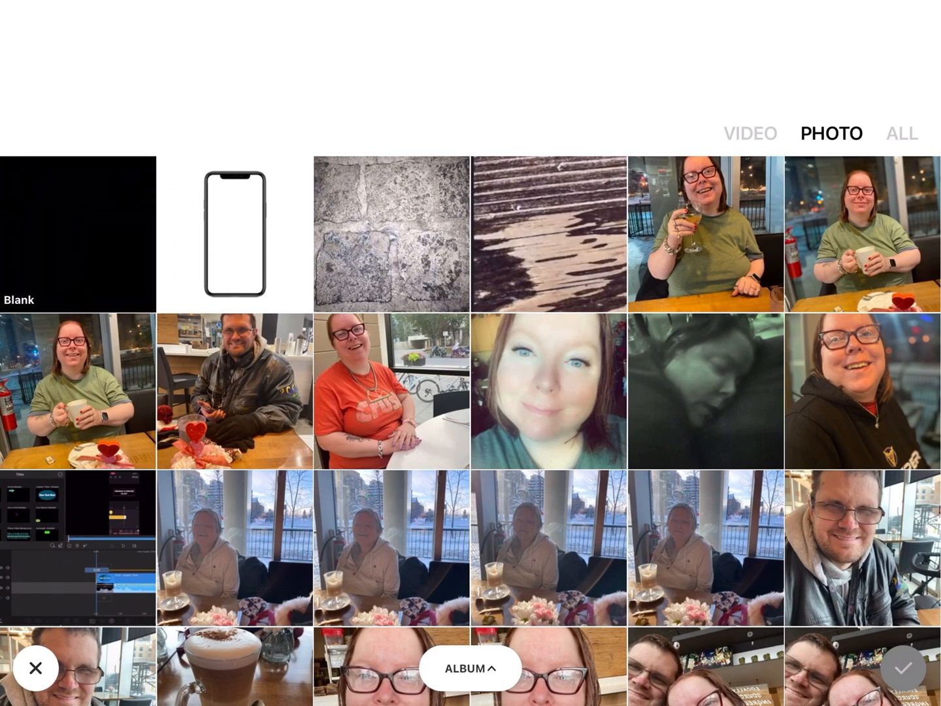
{"action": "left_click", "coordinate": [392, 234]}
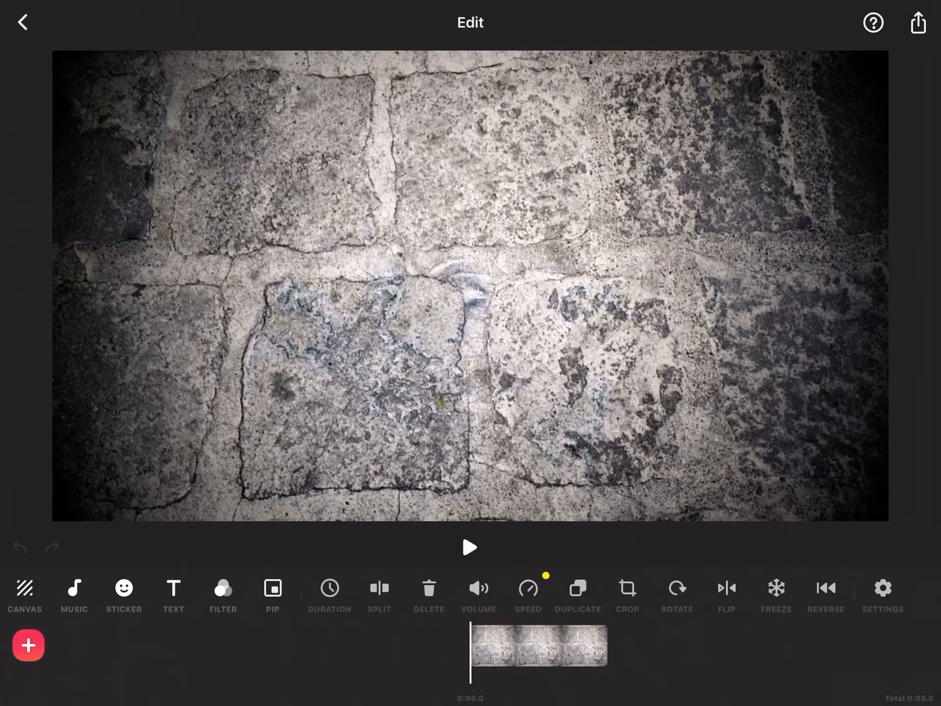
- Set the stone clip to 10 seconds and duplicate it into a 20-second background
{"action": "left_click", "coordinate": [537, 645]}
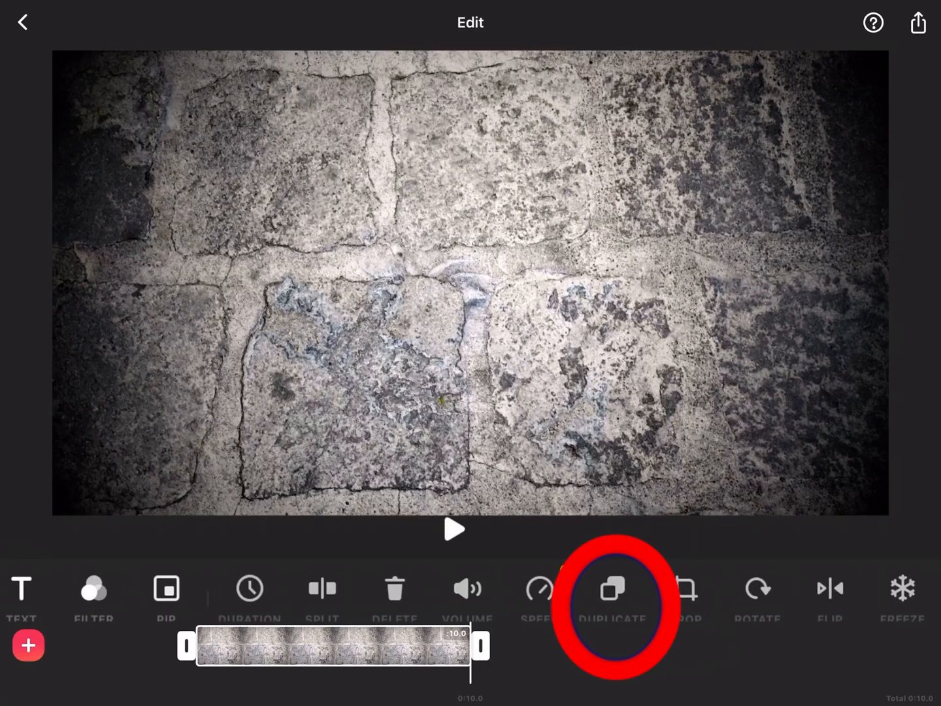
{"action": "left_click", "coordinate": [611, 588]}
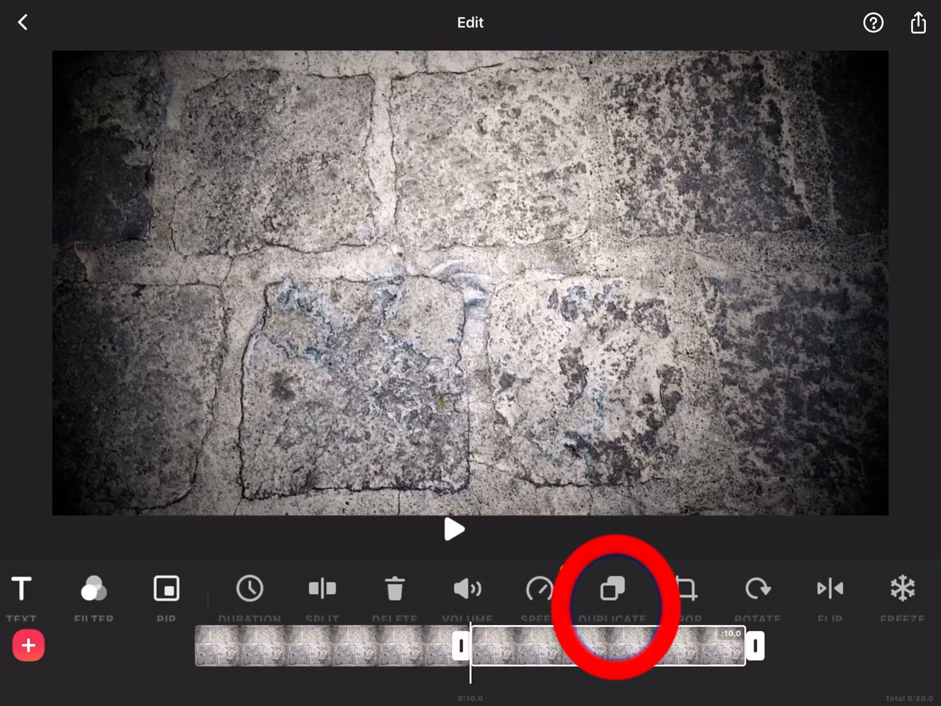
{"action": "left_click", "coordinate": [612, 588]}
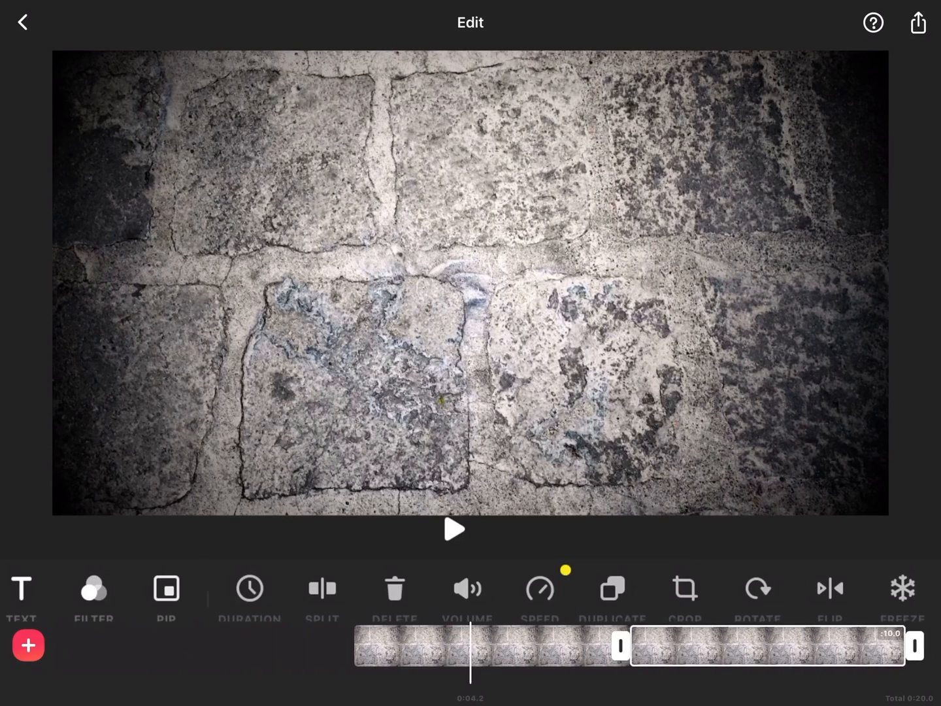
{"action": "left_click", "coordinate": [166, 588]}
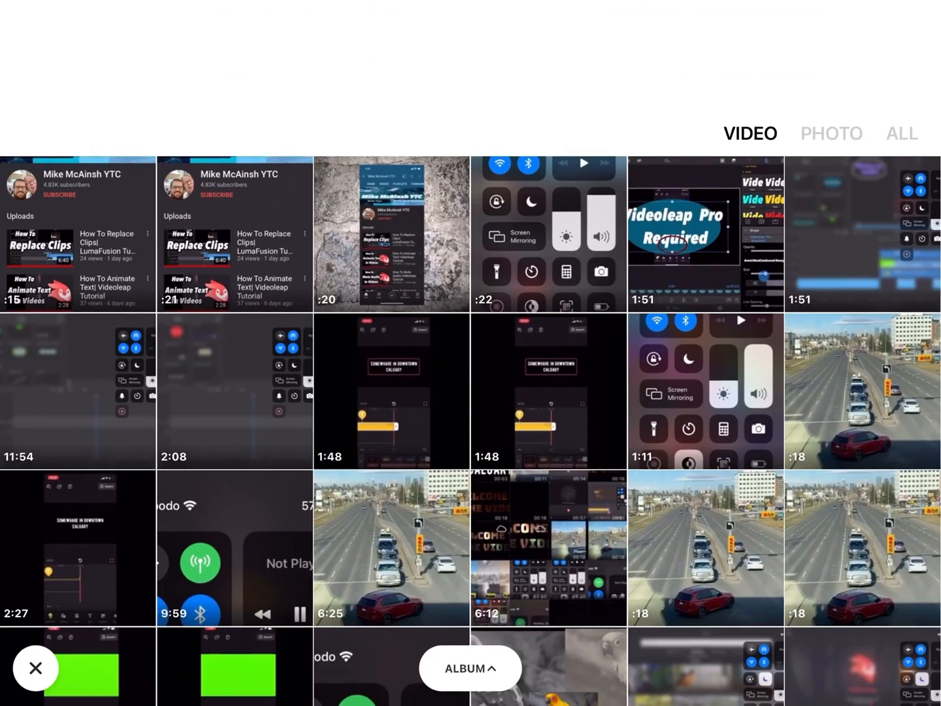
- Add the channel-page screen recording as a picture-in-picture overlay
{"action": "left_click", "coordinate": [391, 234]}
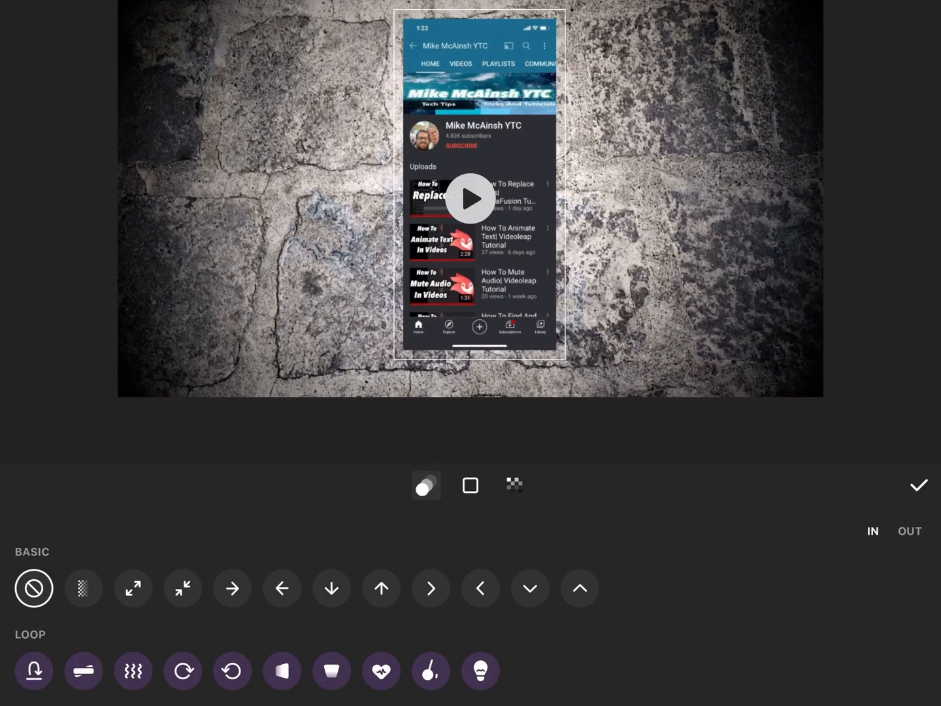
- Apply the overlay with no animation, no border and full opacity
{"action": "left_click", "coordinate": [470, 484]}
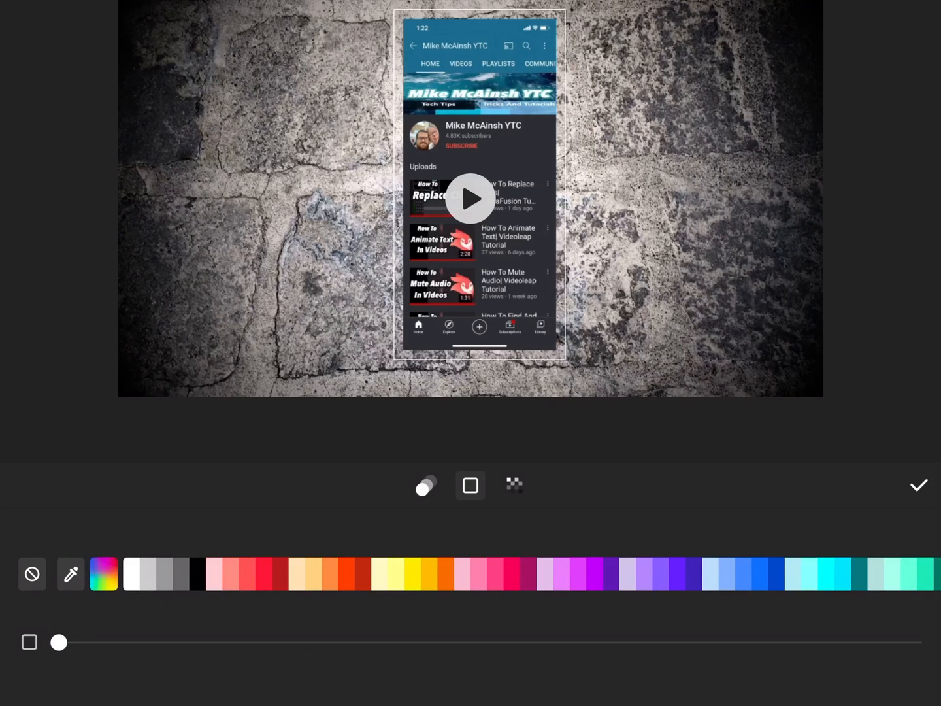
{"action": "left_click", "coordinate": [514, 484]}
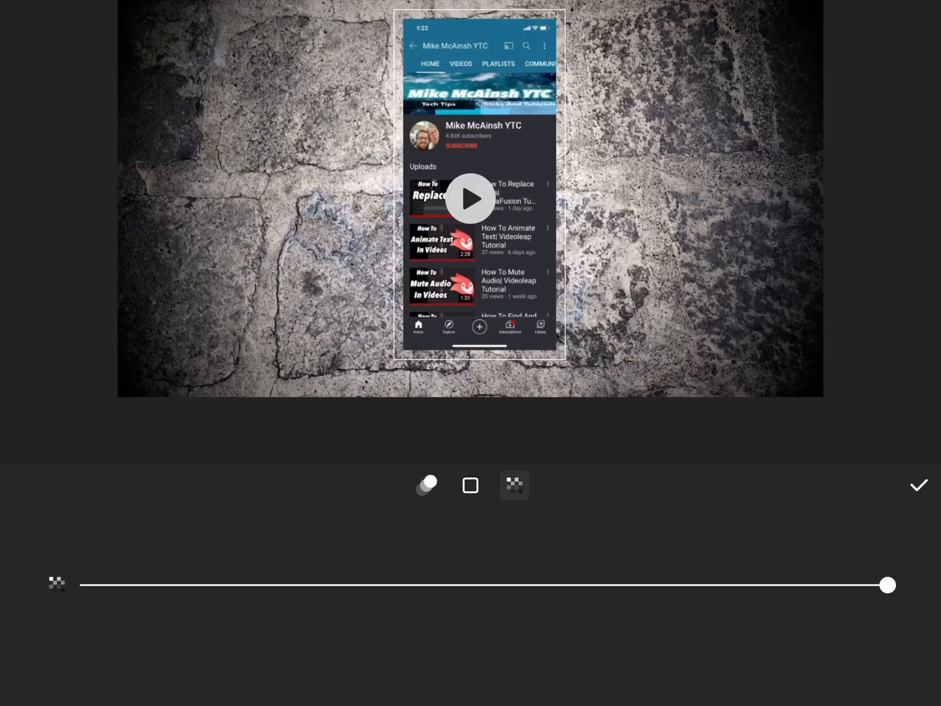
{"action": "left_click", "coordinate": [918, 485]}
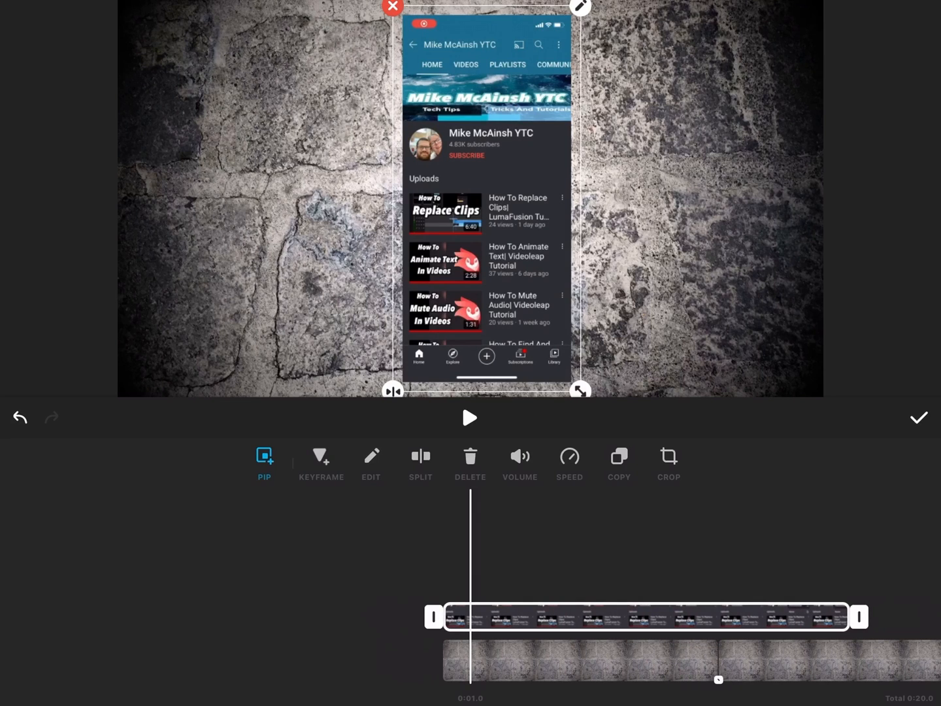
- Preview the channel recording over the stone background, then confirm the overlay edit
{"action": "left_click", "coordinate": [469, 418]}
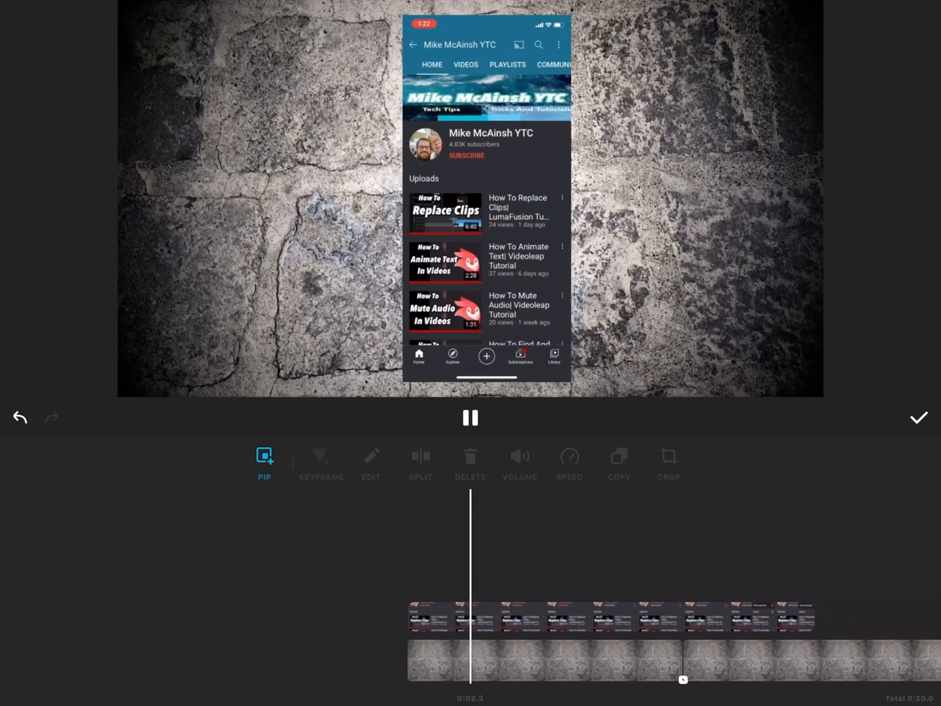
{"action": "scroll", "scroll_direction": "left", "scroll_amount": 3}
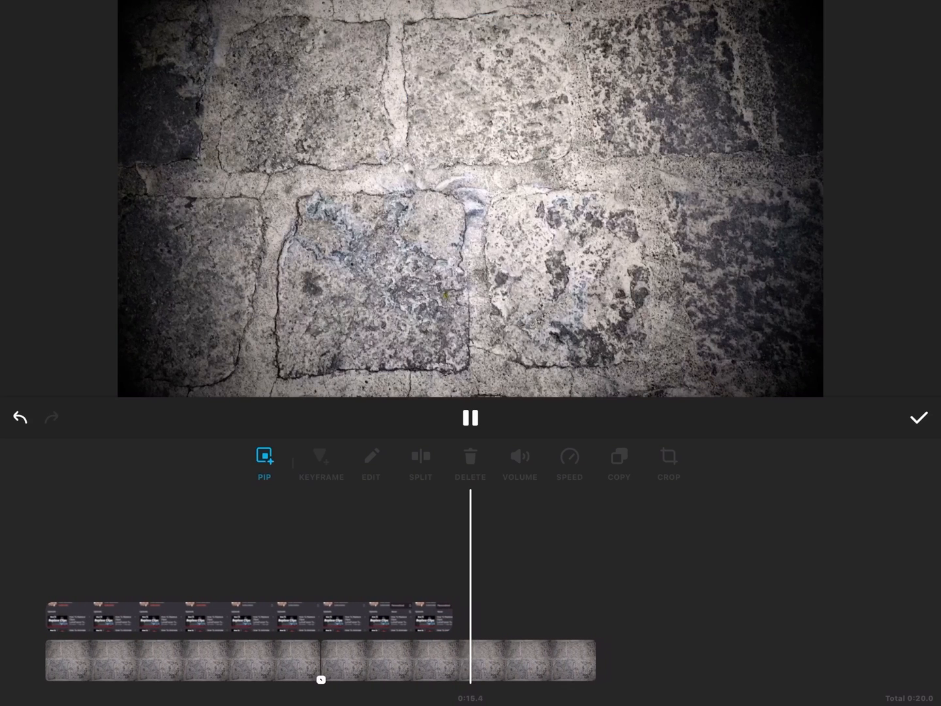
{"action": "left_click", "coordinate": [470, 417]}
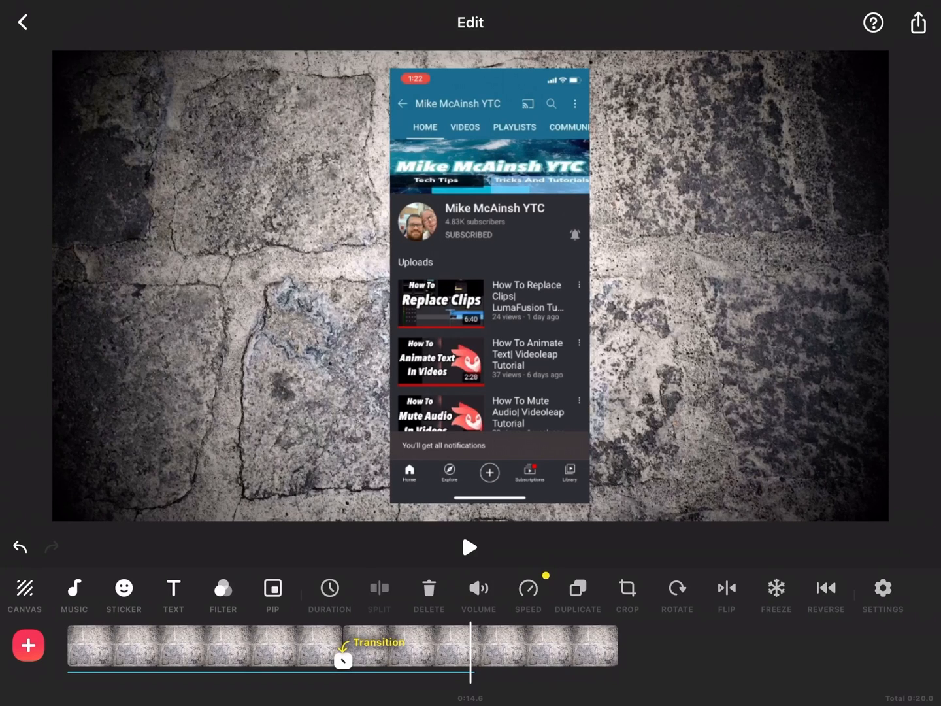
- Delete the background past the overlay's end for a 14.6-second video and preview it
{"action": "left_click", "coordinate": [546, 647]}
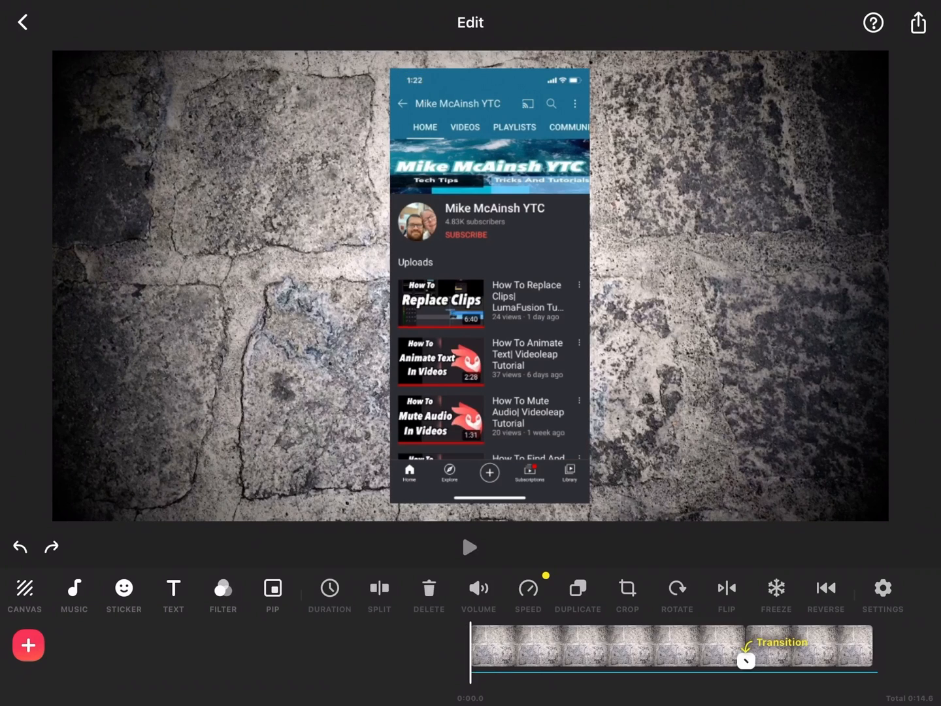
{"action": "left_click", "coordinate": [469, 547]}
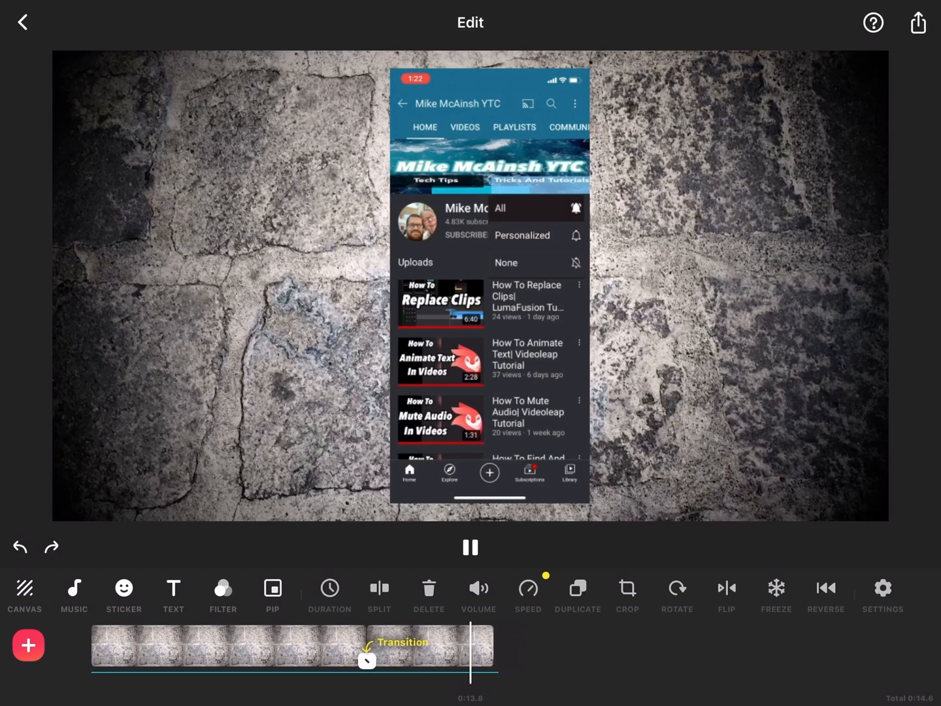
- Stop playback and export the 14.6-second video to the device
{"action": "left_click", "coordinate": [470, 547]}
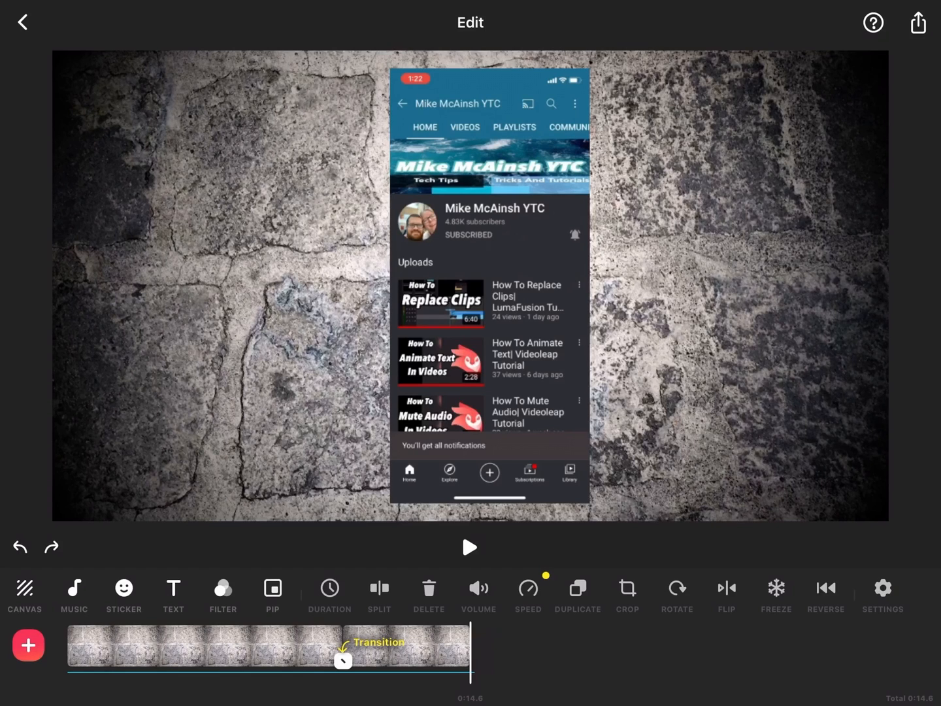
{"action": "left_click", "coordinate": [917, 22]}
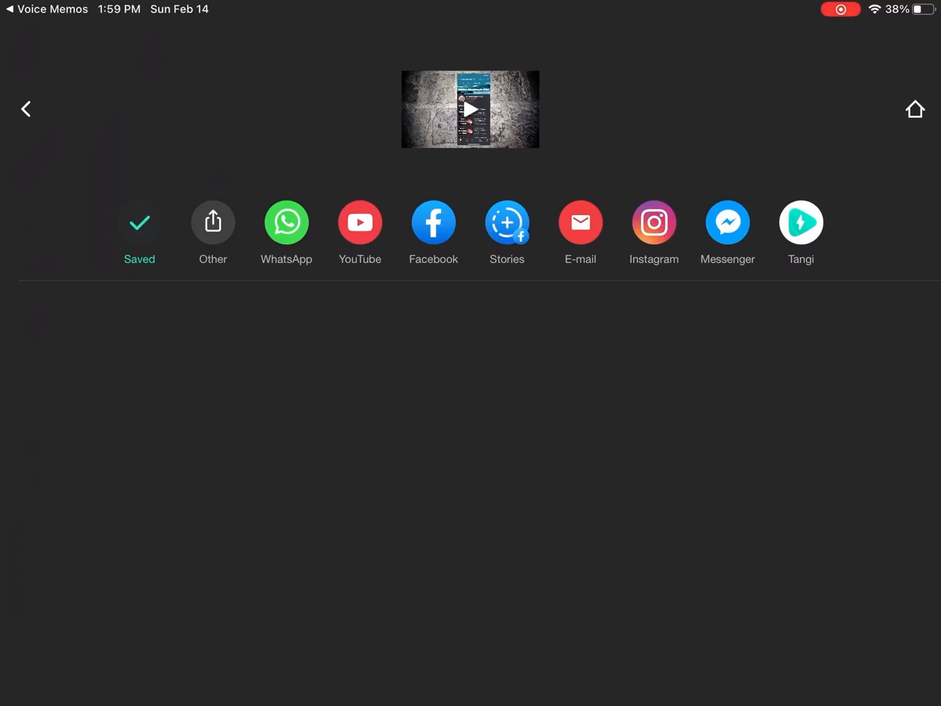
- Play the saved video showing the recording over the stone texture
{"action": "left_click", "coordinate": [359, 223]}
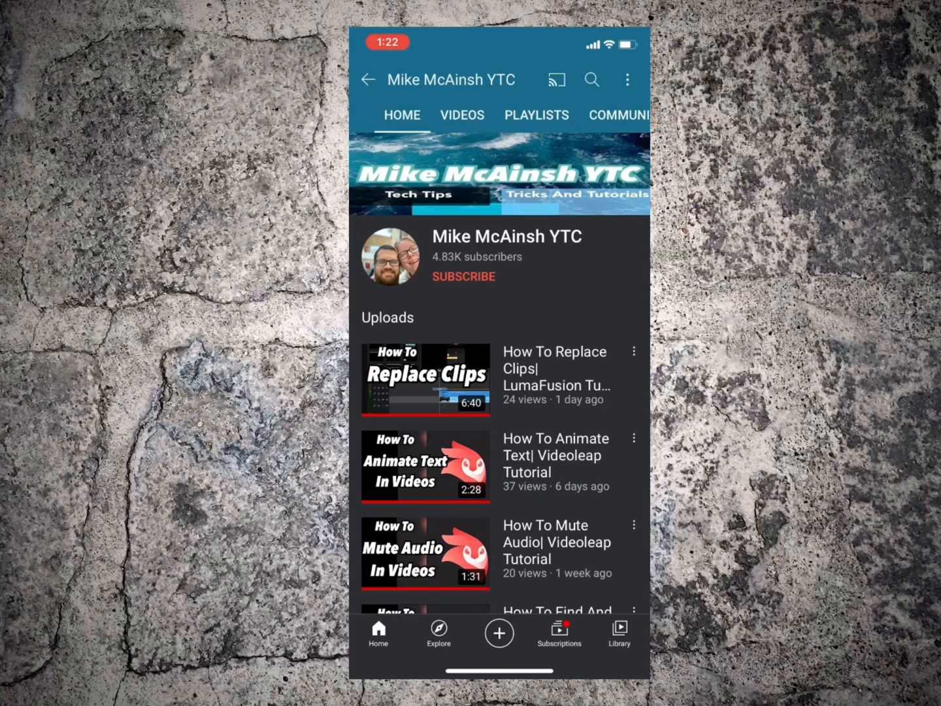
{"action": "left_click", "coordinate": [463, 276]}
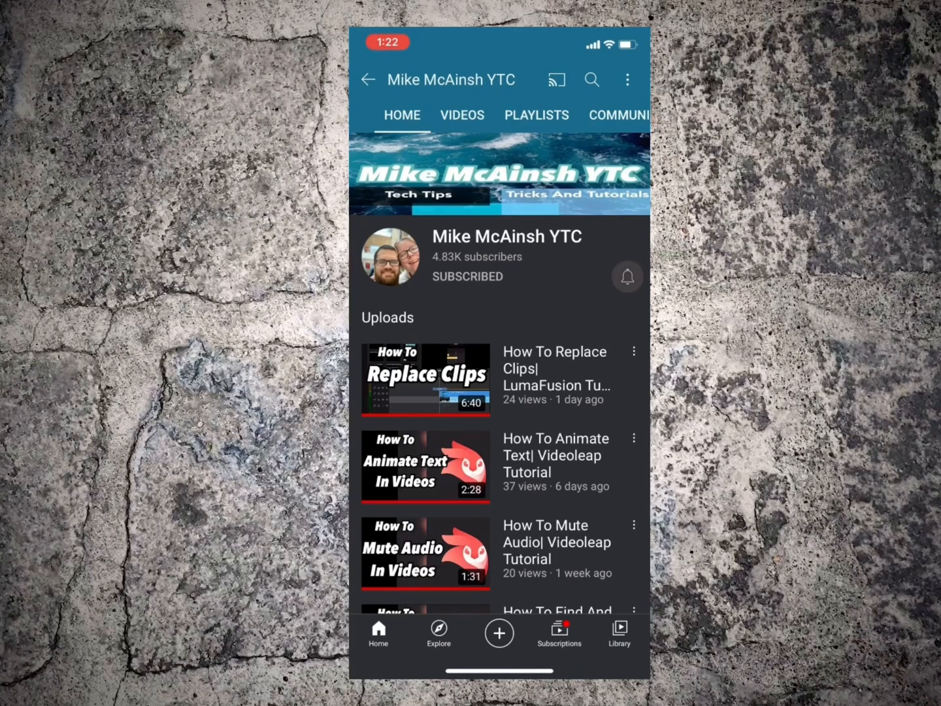
{"action": "left_click", "coordinate": [626, 276]}
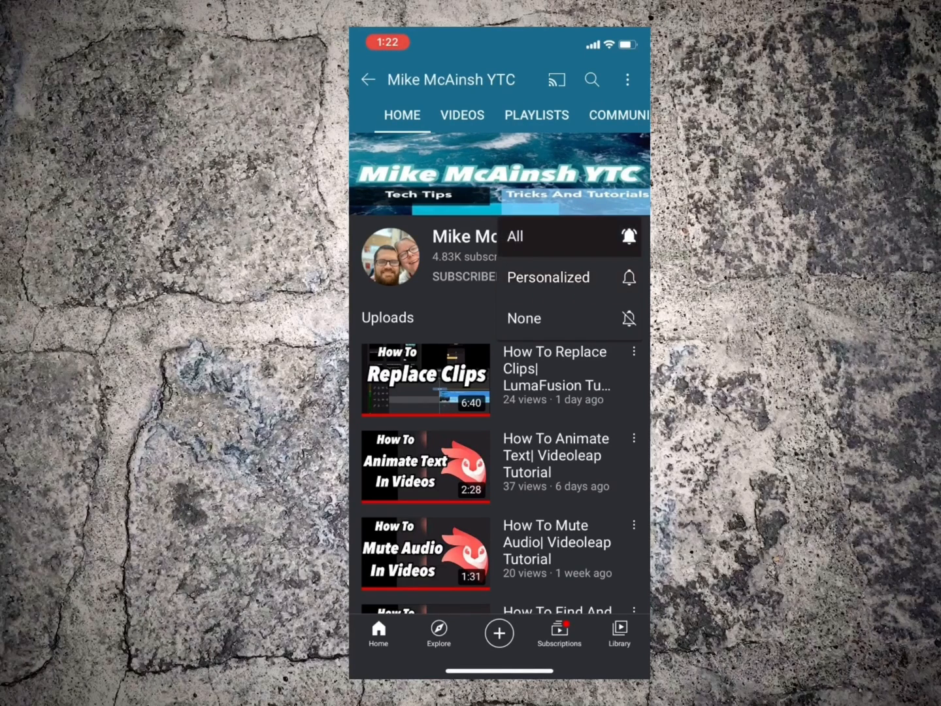